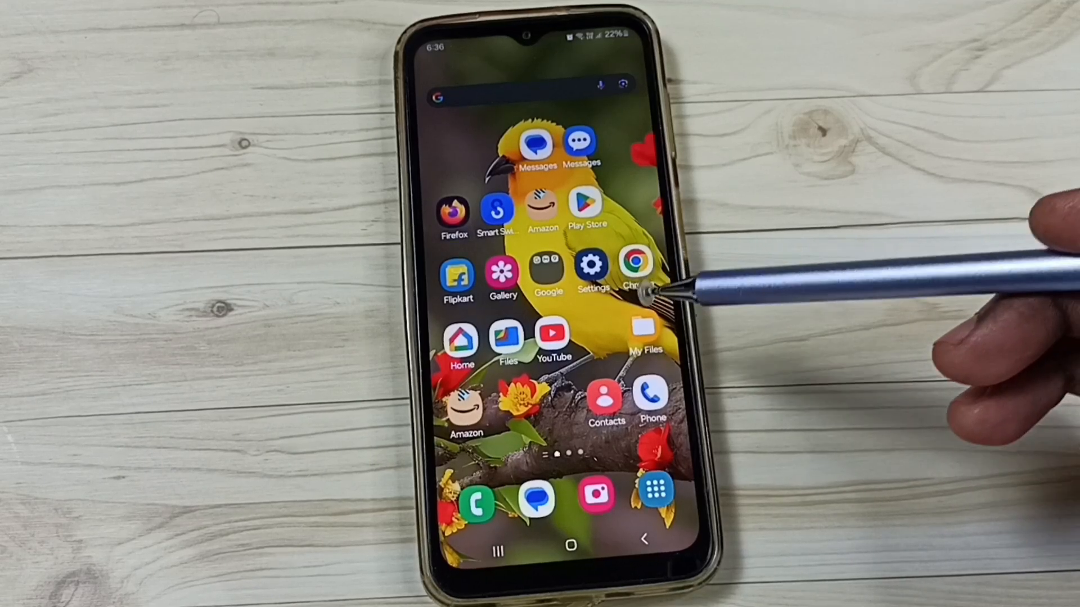
mouse_move(654, 289)
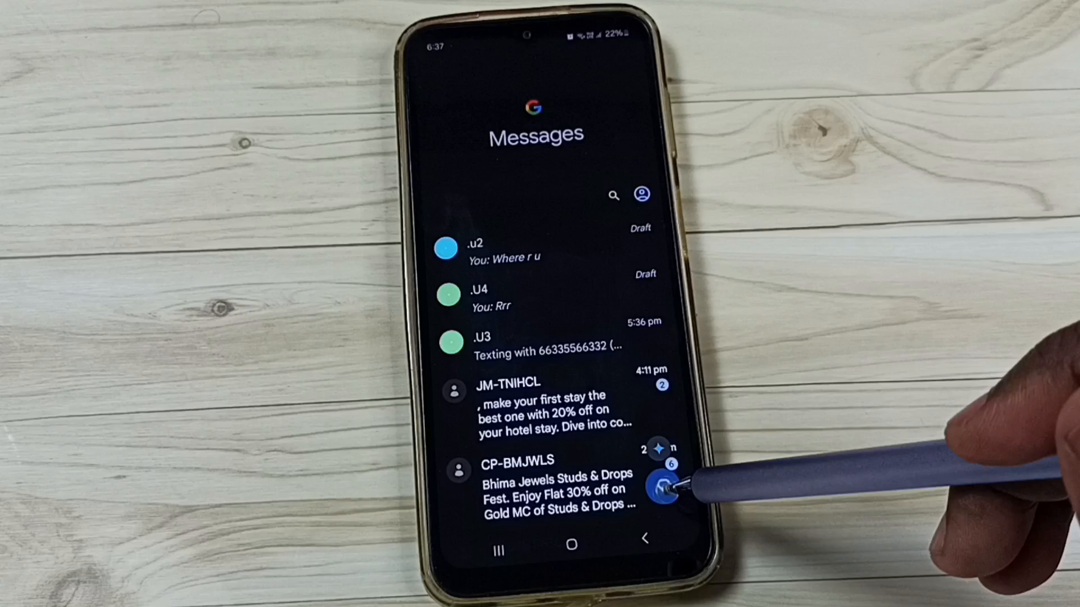
- Start a new chat from the Google Messages conversation list
left_click(664, 484)
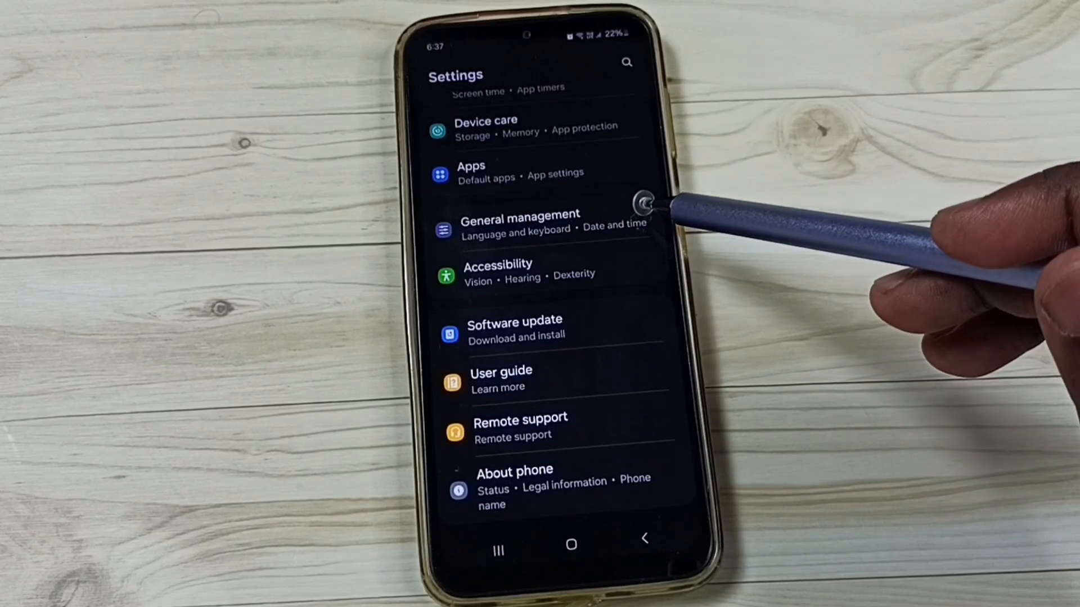
- Enable Google Voice Typing in General management > Keyboard list and default
left_click(519, 227)
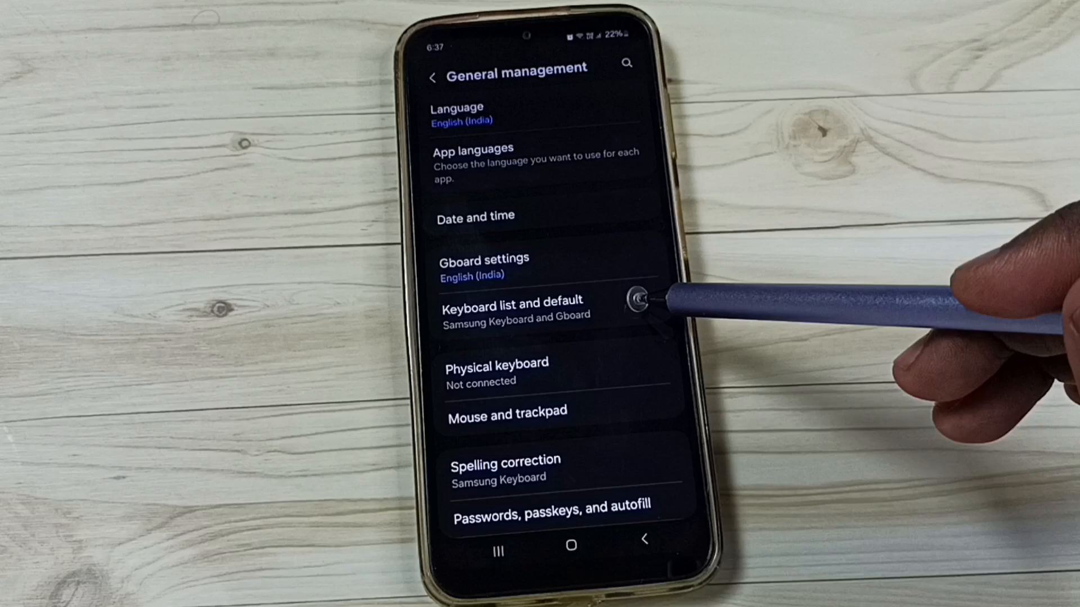
left_click(513, 307)
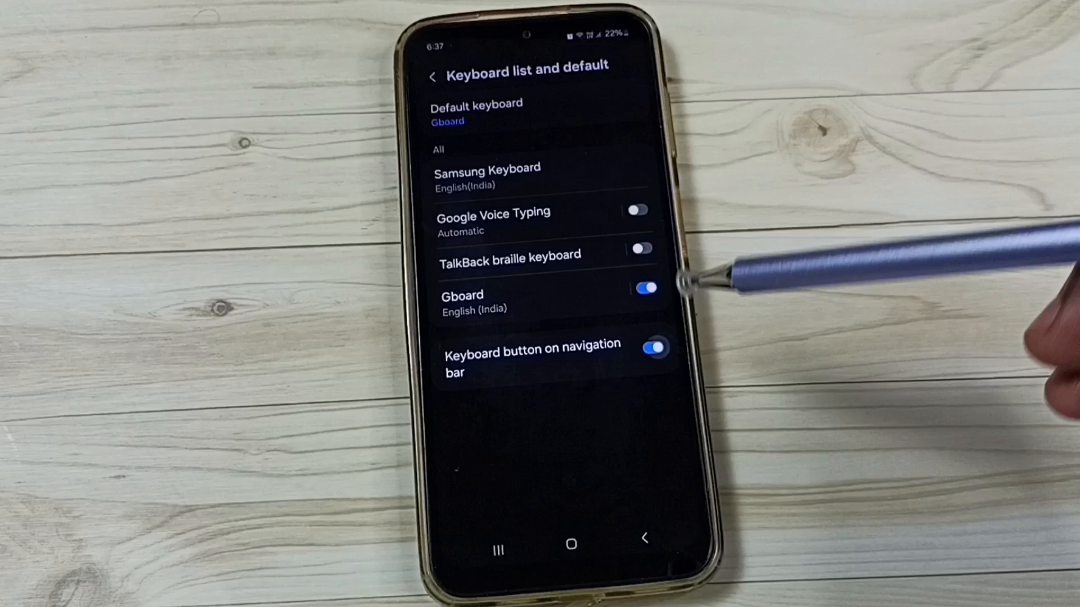
left_click(640, 211)
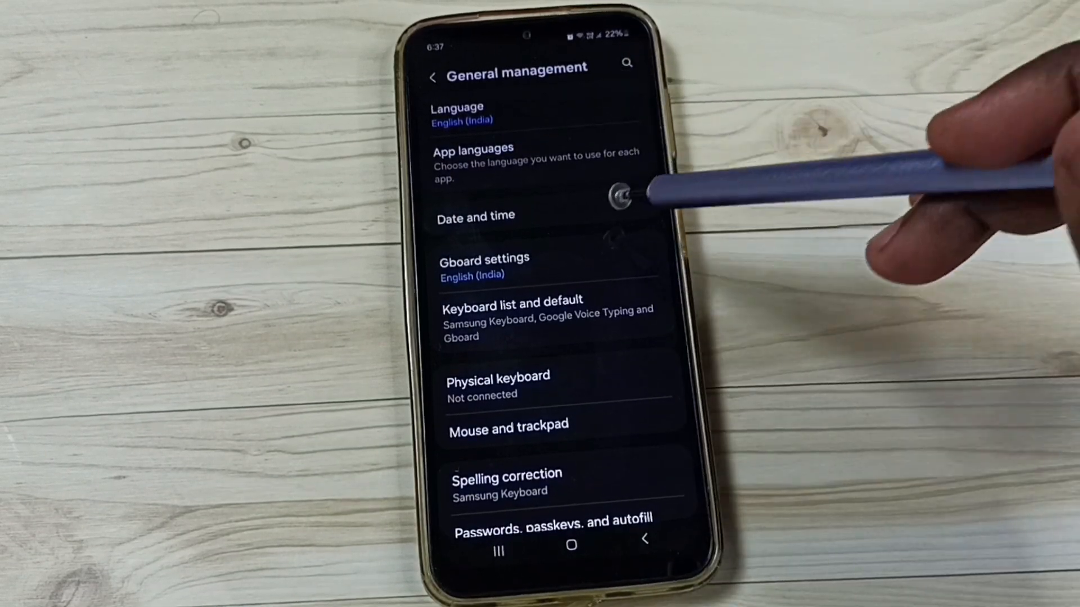
mouse_move(613, 247)
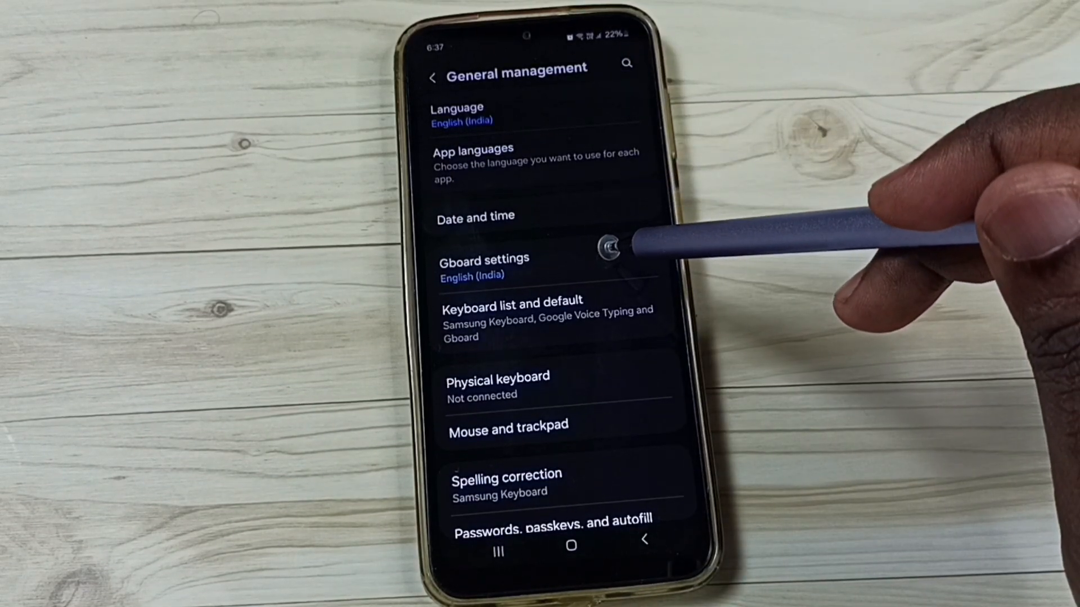
- Open Gboard settings from the General management page
left_click(483, 259)
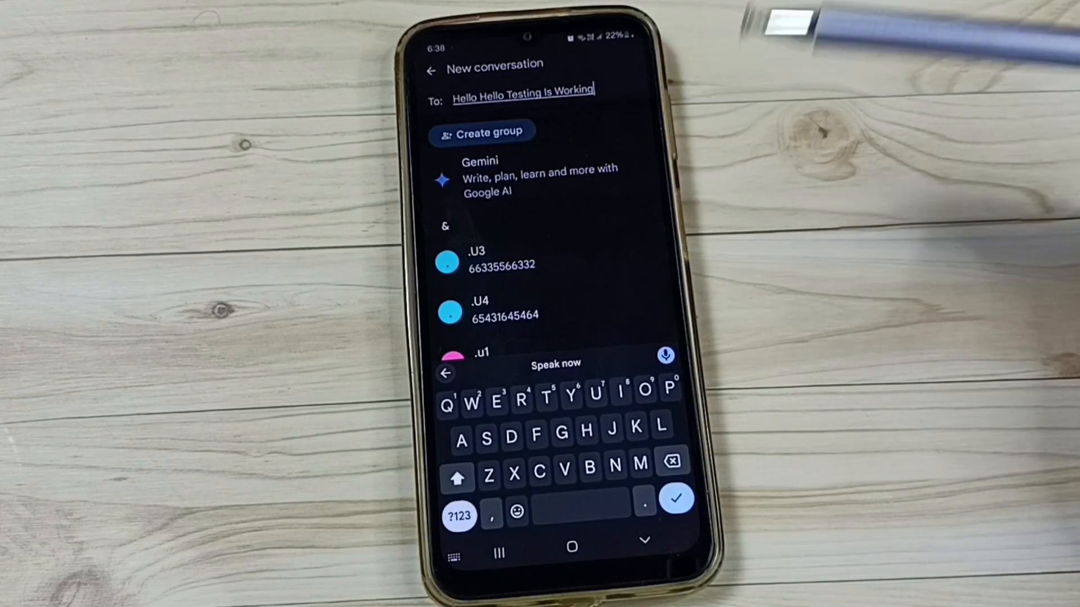
- Start Gboard voice dictation in the new conversation to enter 'Hello Hello Testing Is Working'
left_click(664, 355)
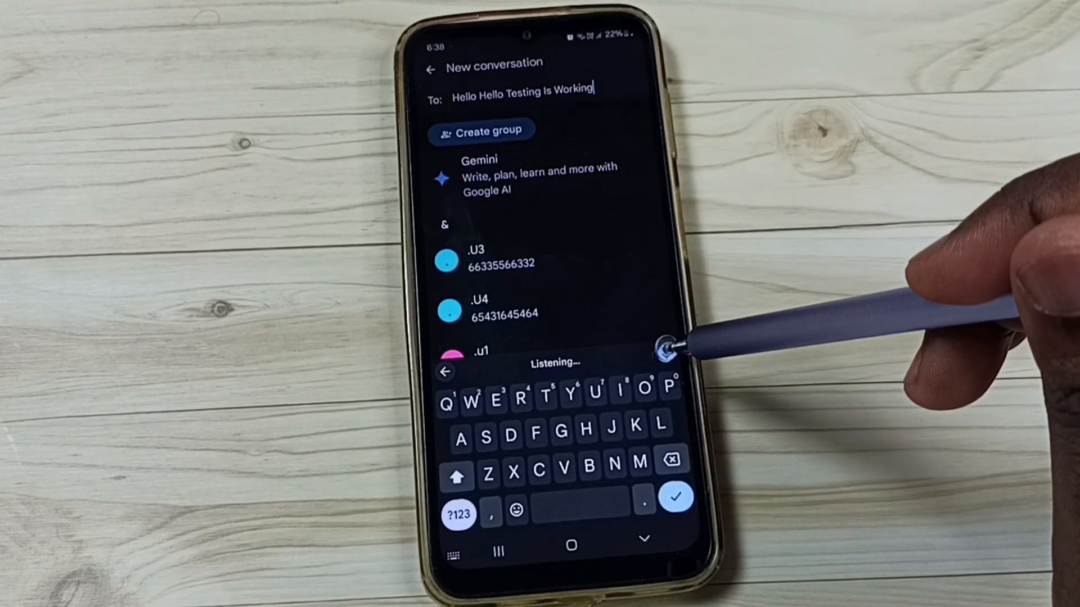